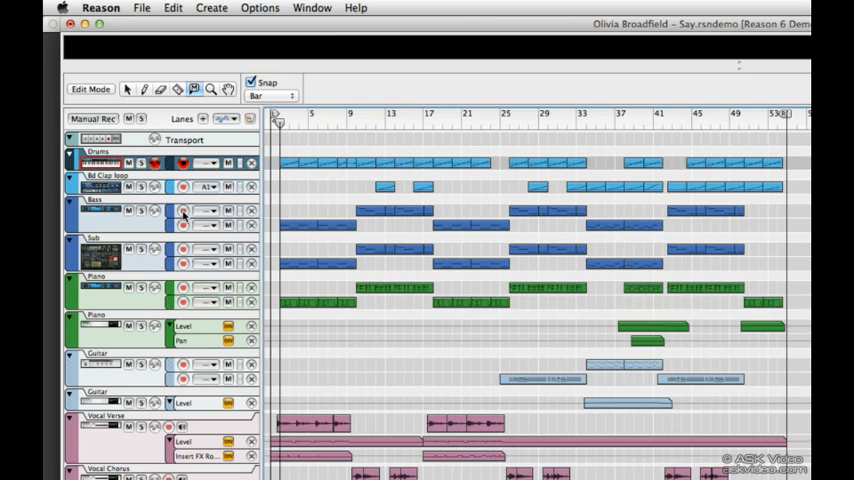
mouse_move(184, 212)
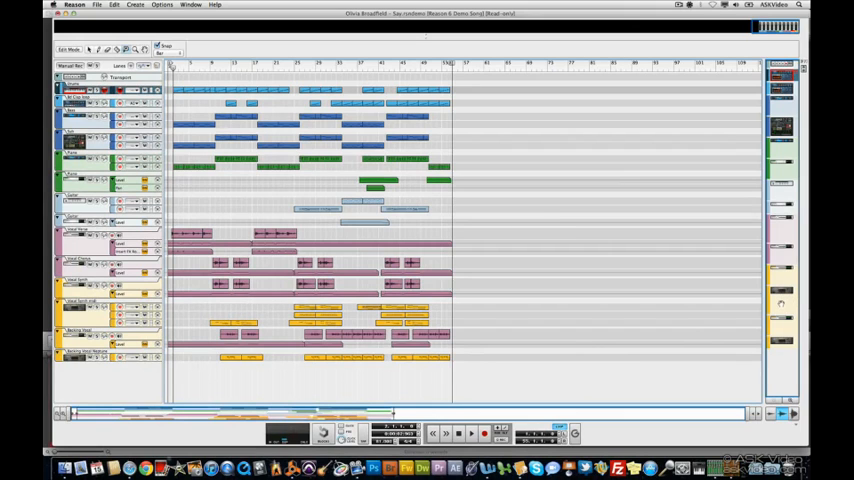
key("F5")
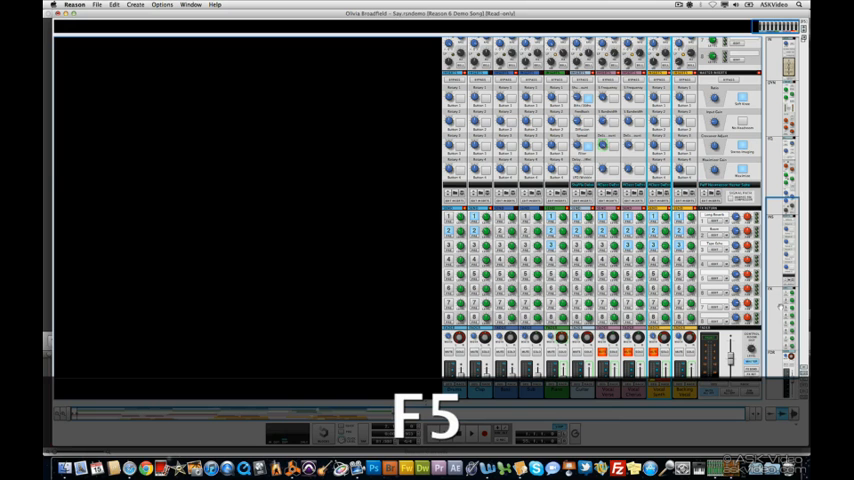
key("F5")
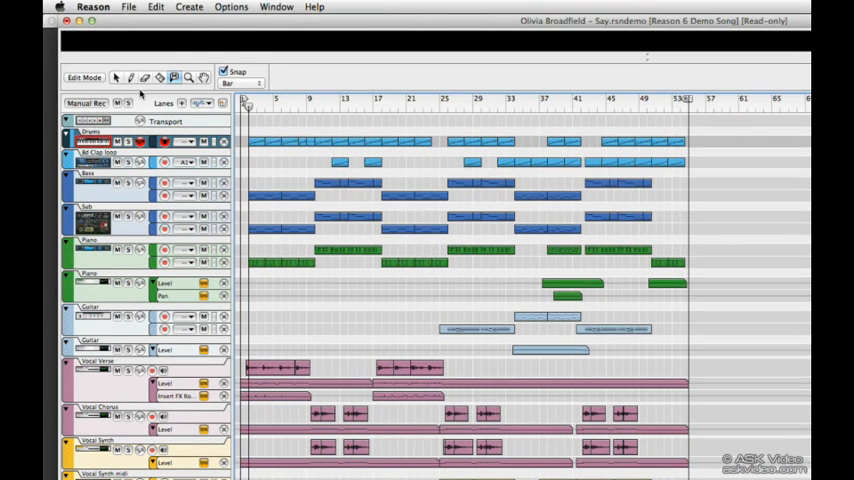
mouse_move(116, 78)
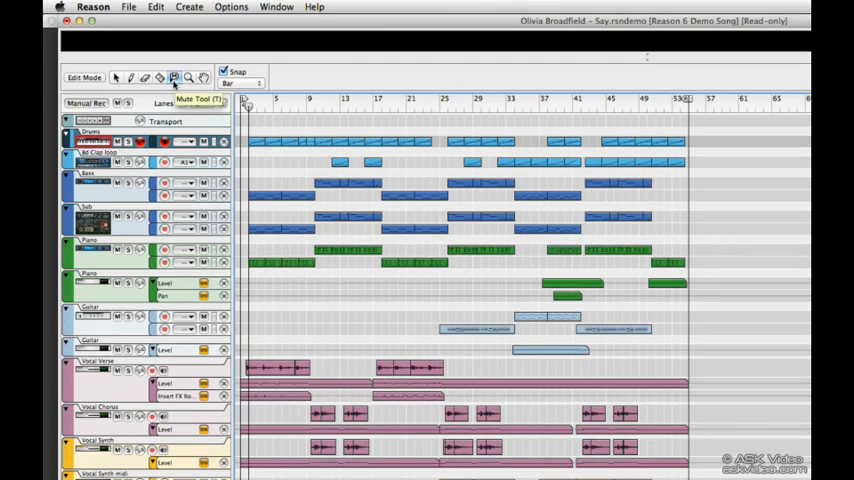
mouse_move(188, 76)
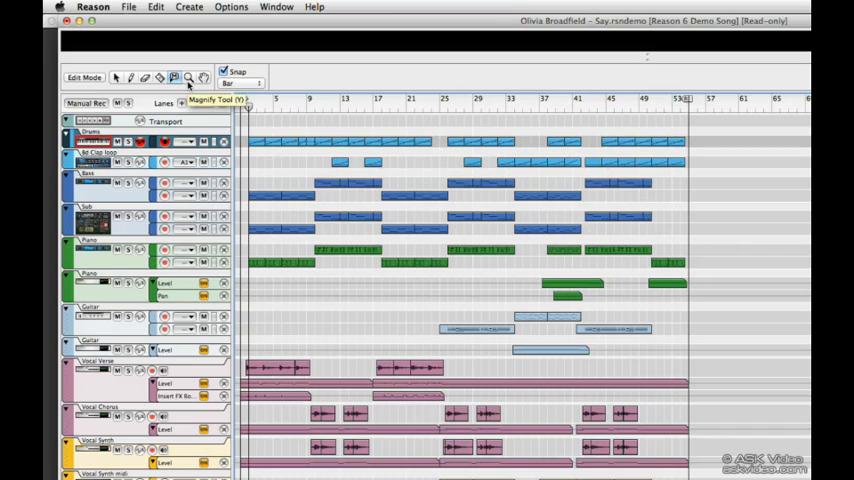